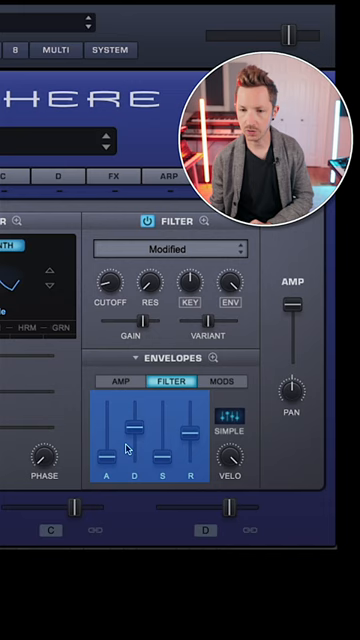
Switch the Envelopes section from the filter envelope to the AMP envelope sliders.
left_click(124, 384)
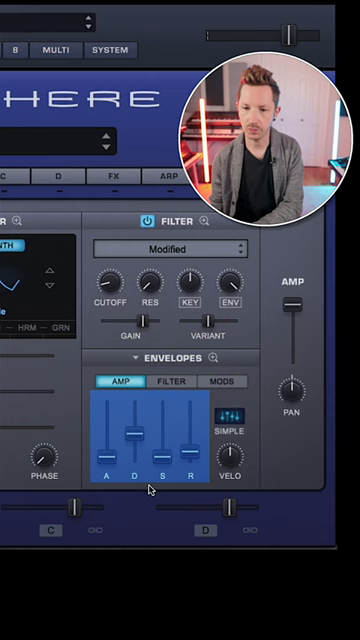